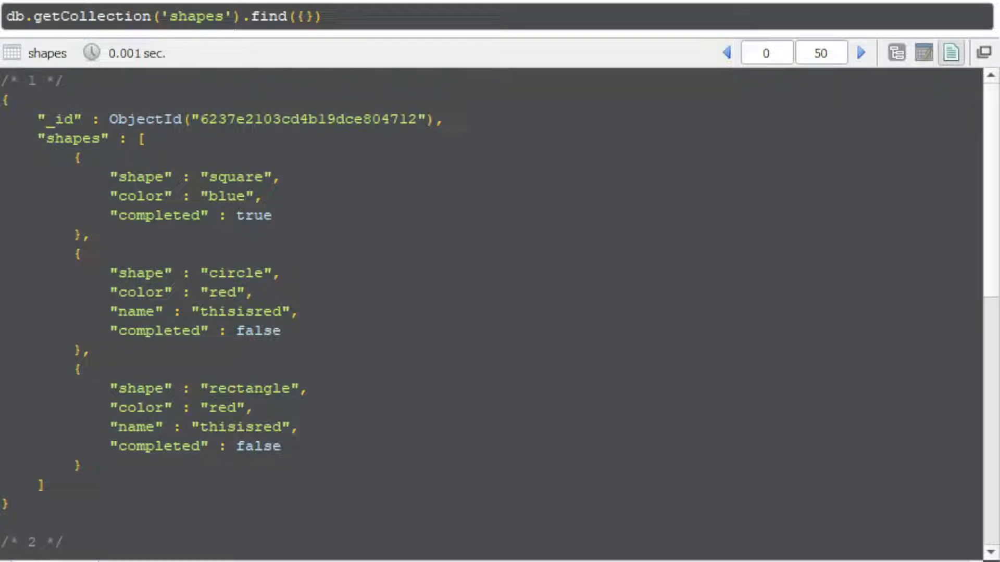
Inspect the find results, highlighting the first shape object and the circle's red color field.
{"action": "scroll", "scroll_direction": "down", "scroll_amount": 3}
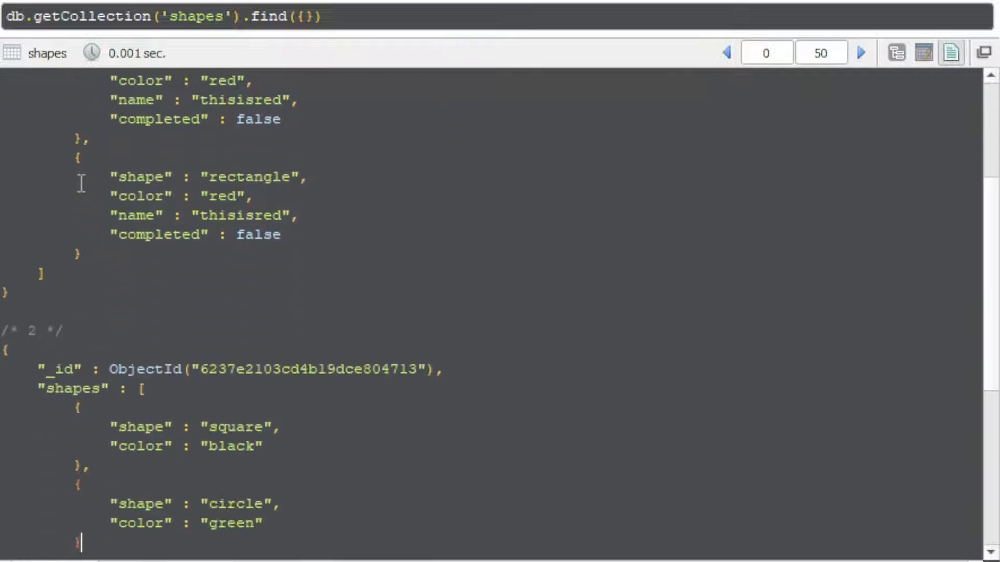
{"action": "scroll", "scroll_direction": "down", "scroll_amount": 3}
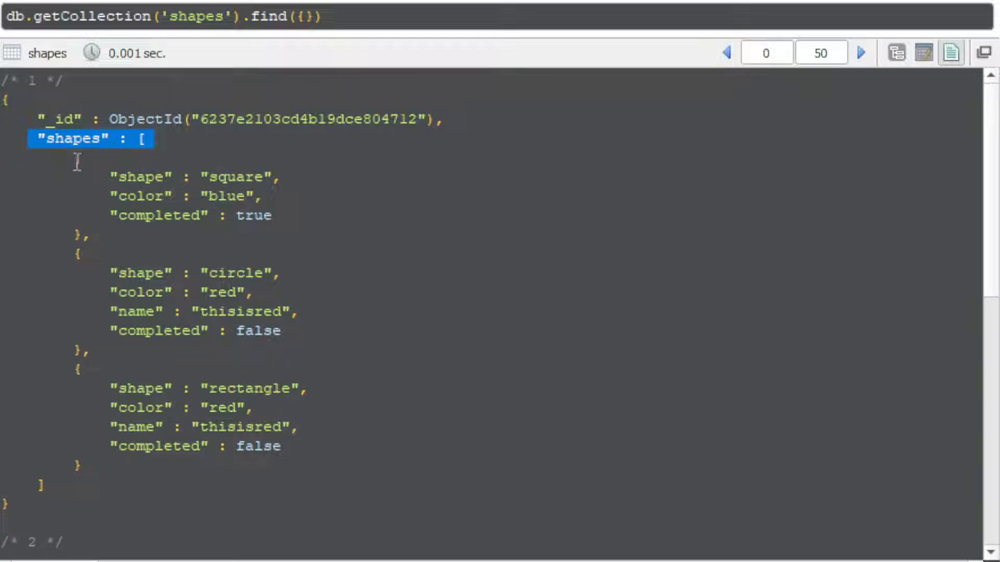
{"action": "left_click_drag", "start_coordinate": [76, 157], "coordinate": [97, 237]}
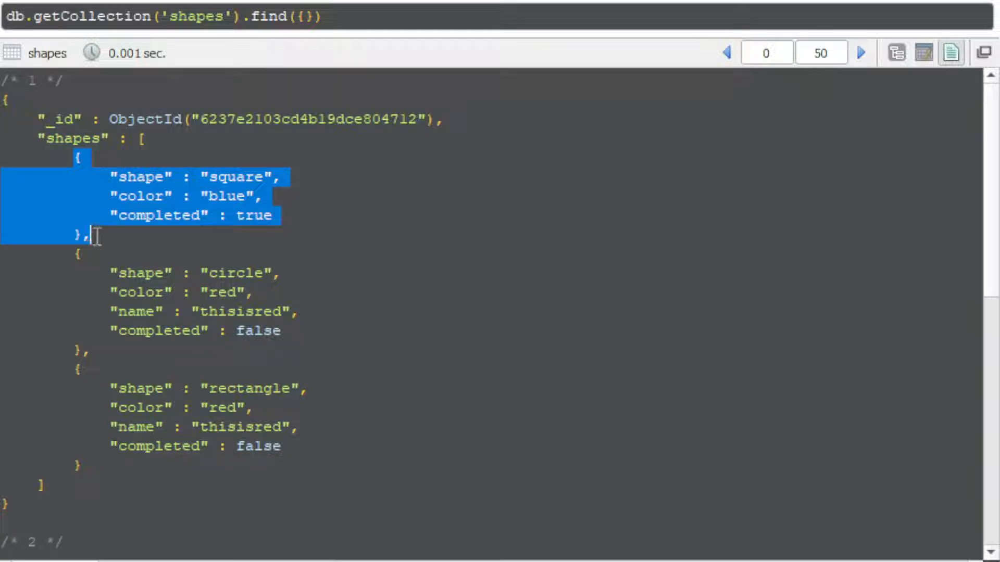
{"action": "left_click", "coordinate": [94, 238]}
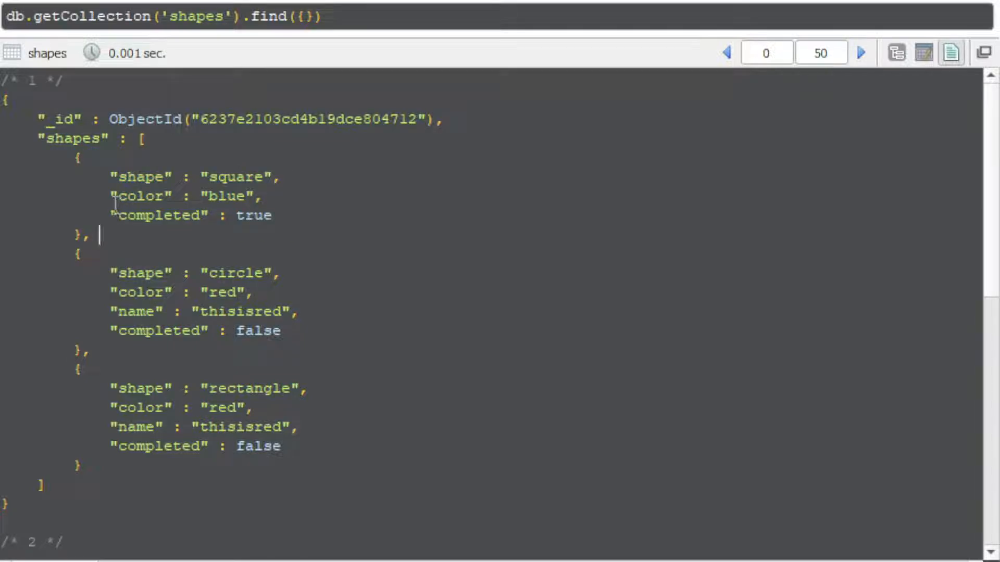
{"action": "left_click_drag", "start_coordinate": [114, 196], "coordinate": [259, 215]}
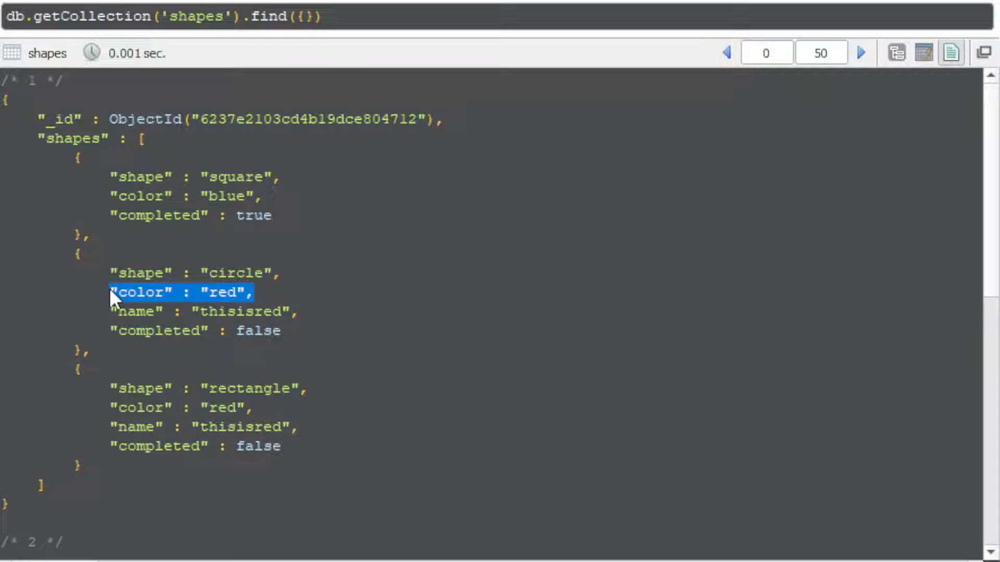
{"action": "left_click", "coordinate": [258, 295]}
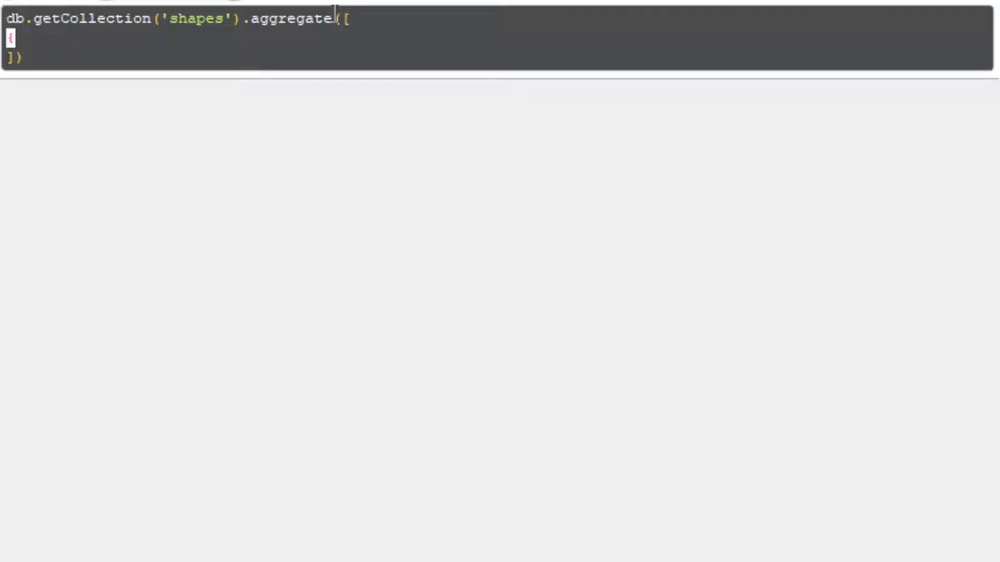
Type the $match stage filtering on "shapes.color" into the aggregate pipeline.
{"action": "type", "text": "}"}
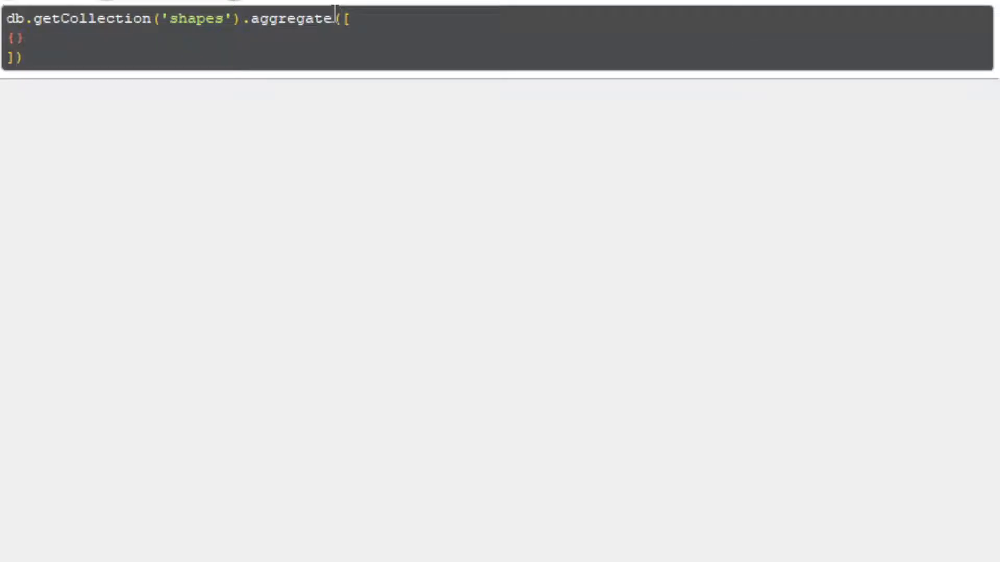
{"action": "type", "text": "$math"}
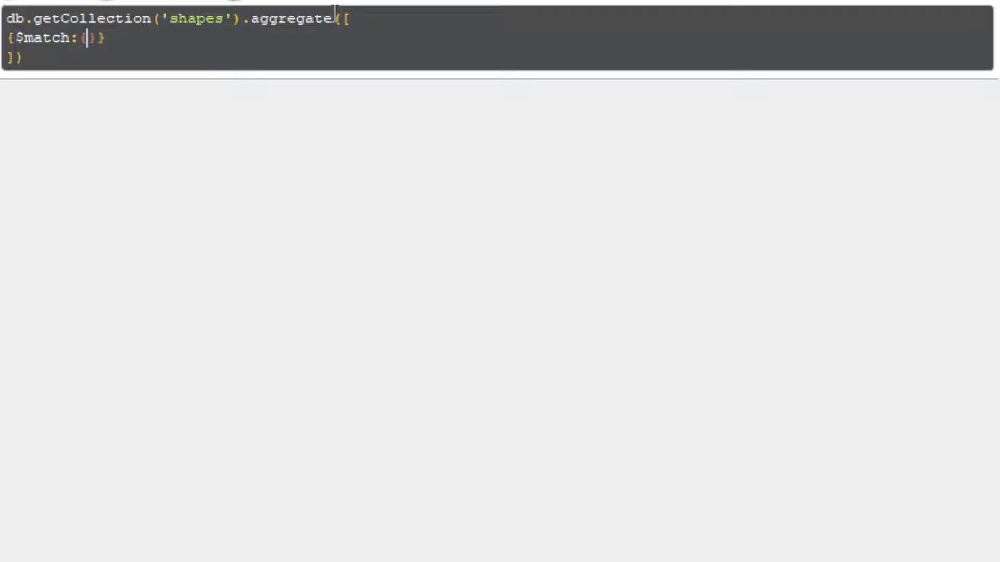
{"action": "type", "text": "{"}
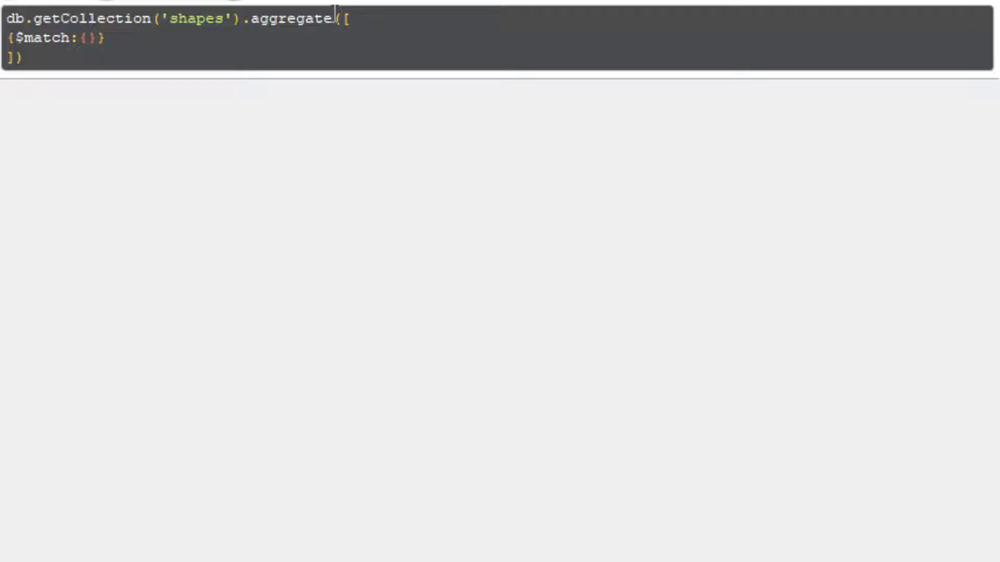
{"action": "type", "text": "\"shapes.color\":\"red"}
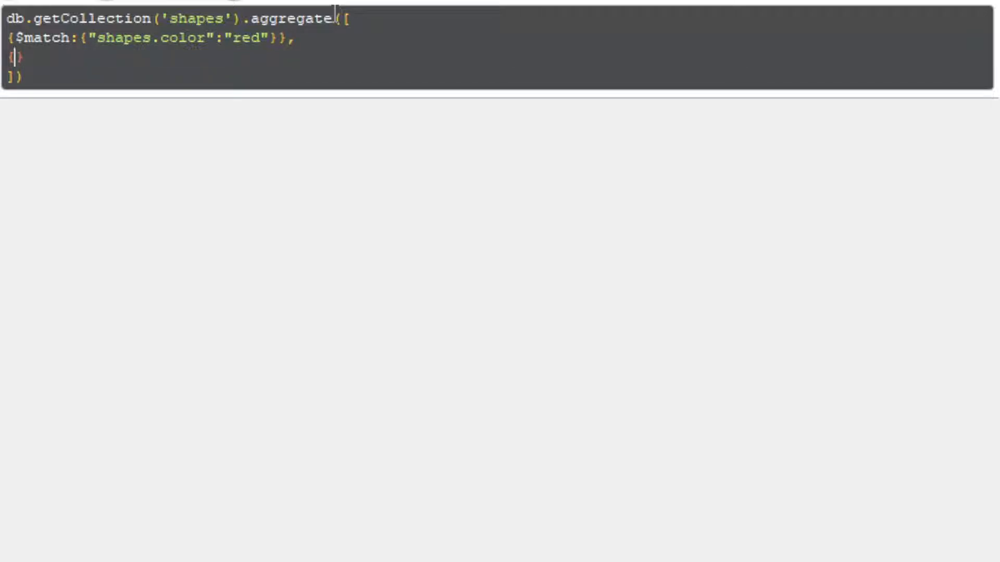
Add a $project stage that sets "shapes" to a $filter expression.
{"action": "type", "text": "$project"}
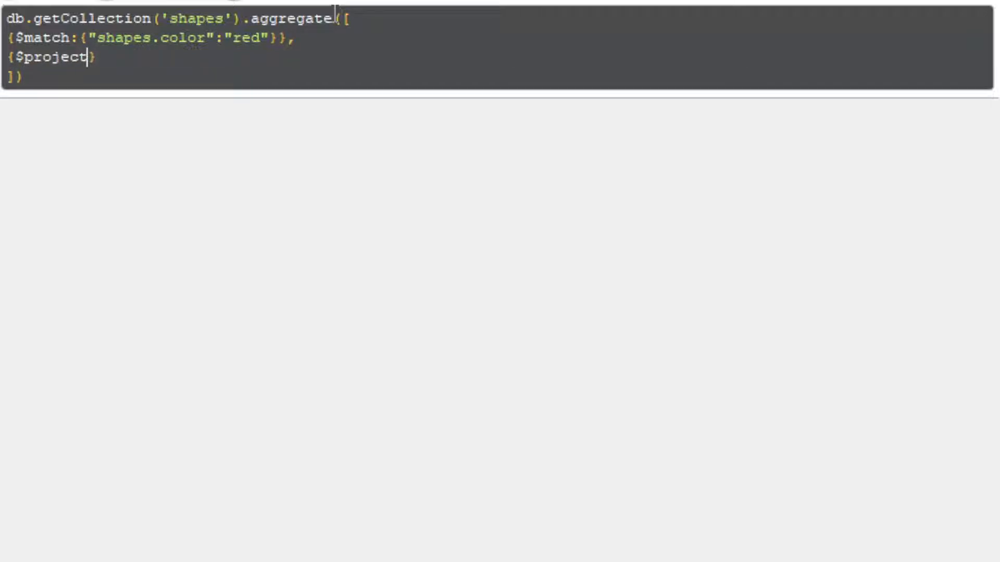
{"action": "type", "text": ":{}"}
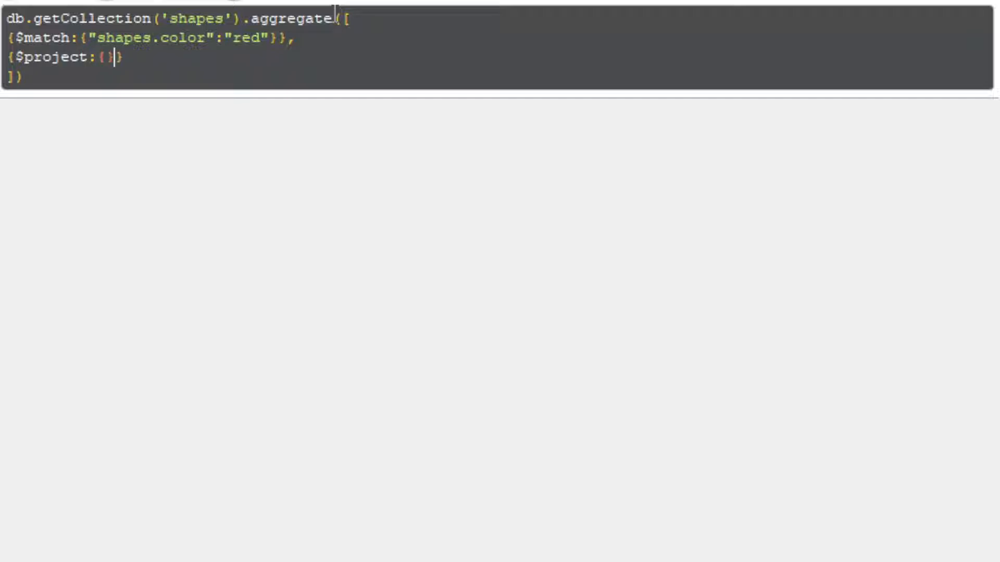
{"action": "type", "text": "\"\""}
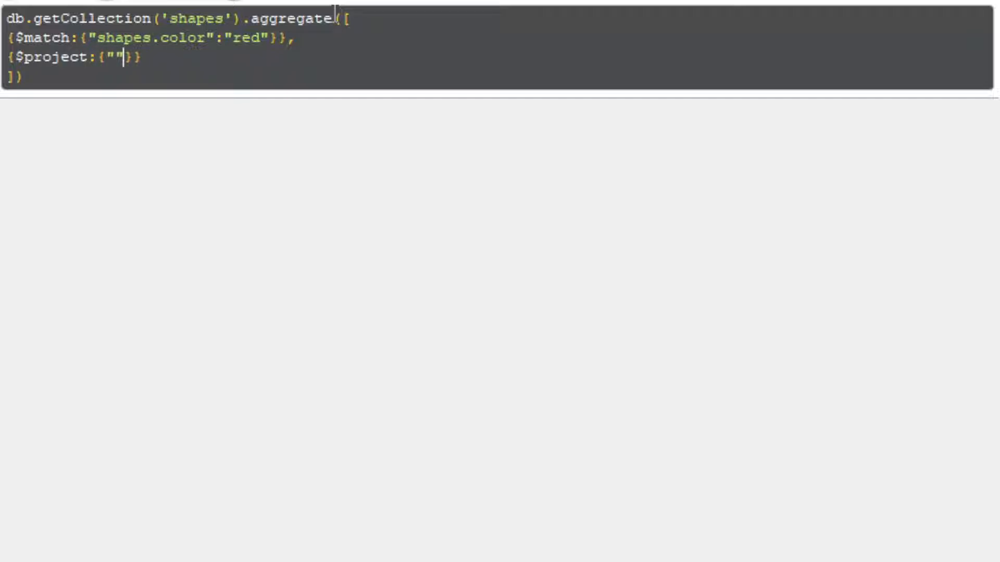
{"action": "type", "text": "shapes"}
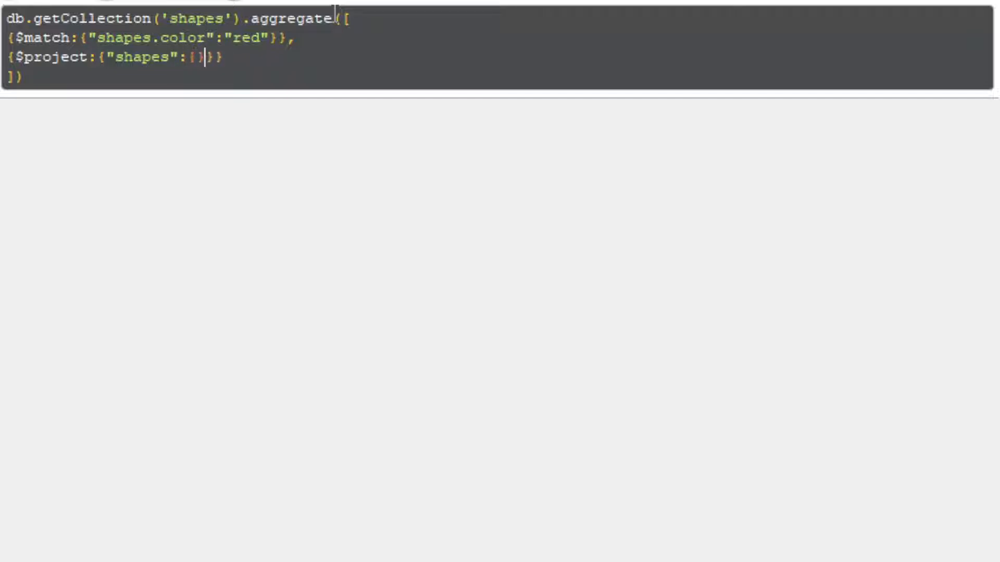
{"action": "type", "text": "$filt"}
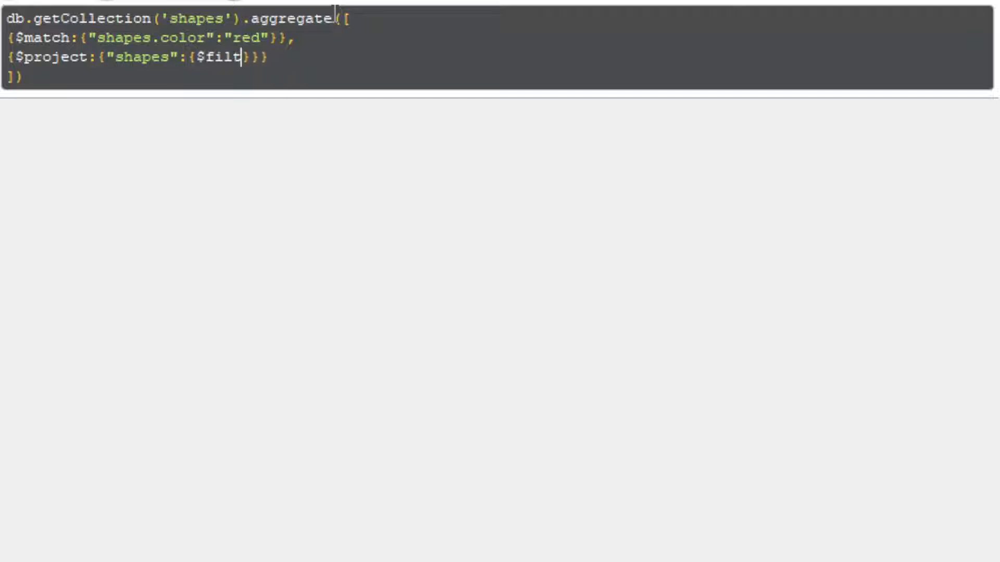
{"action": "type", "text": "er:{}"}
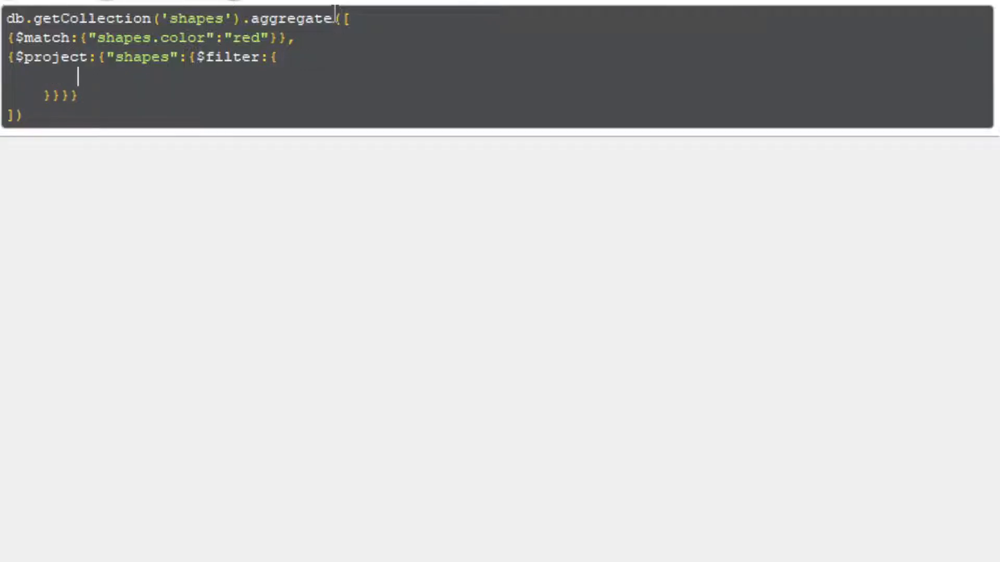
Give the $filter input "$shapes", fixing a typo, and begin the as option "shape".
{"action": "type", "text": "input:"}
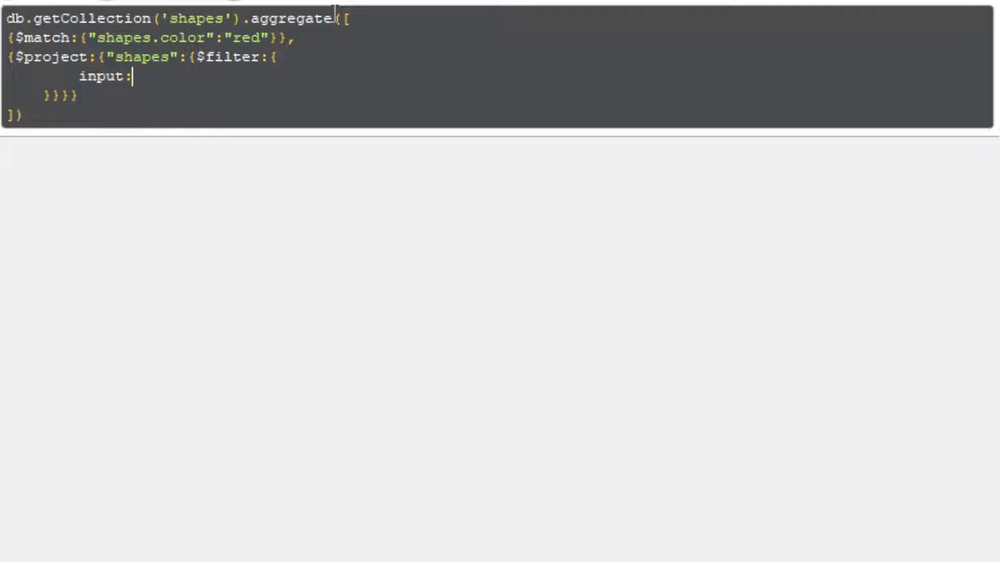
{"action": "type", "text": "\"$sp\""}
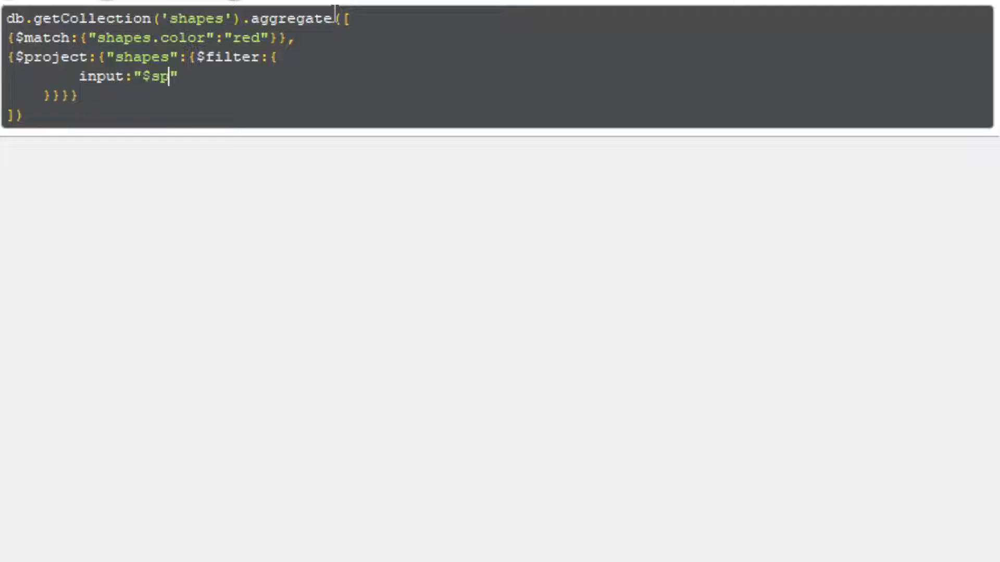
{"action": "key", "text": "Backspace"}
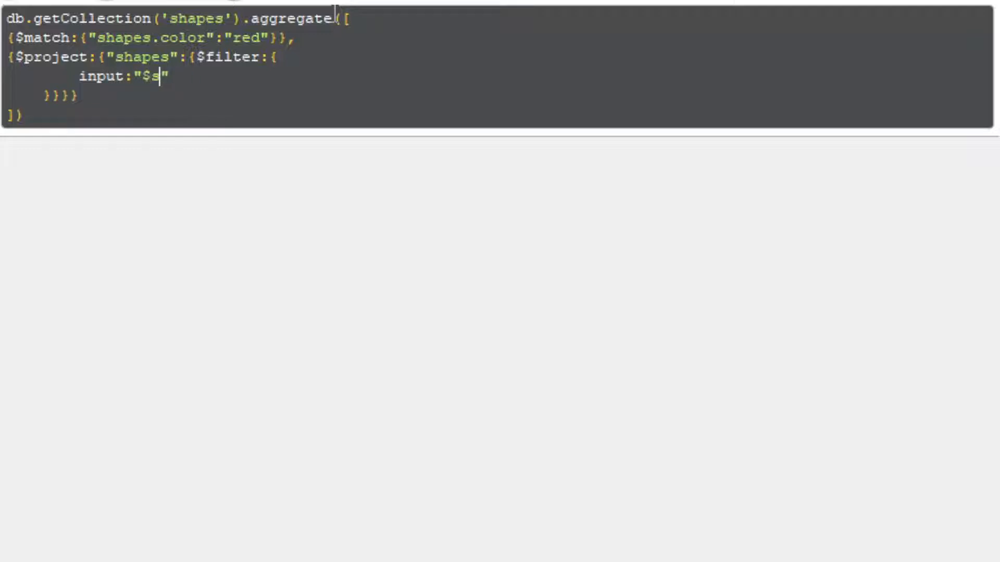
{"action": "type", "text": "hapes"}
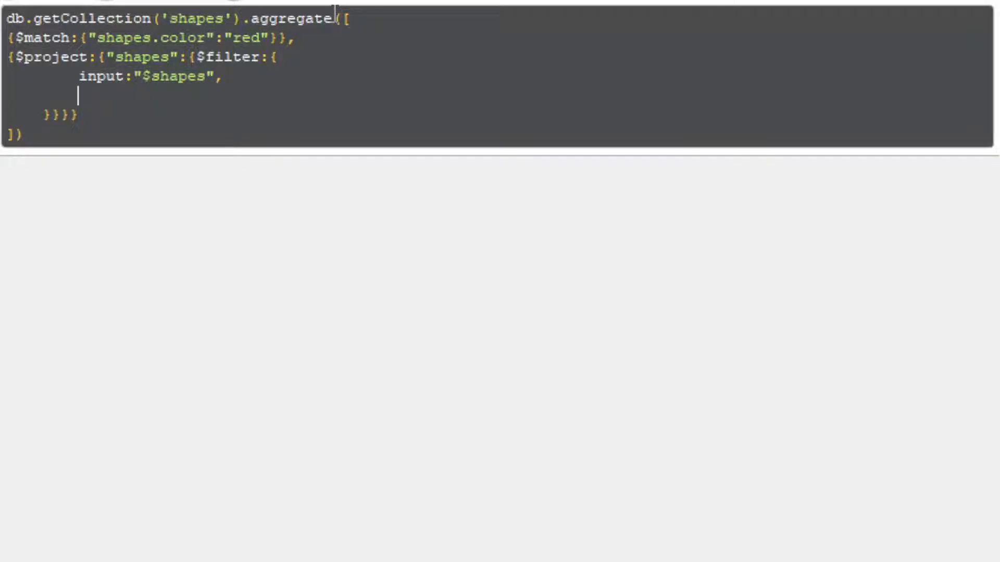
{"action": "type", "text": "as:"}
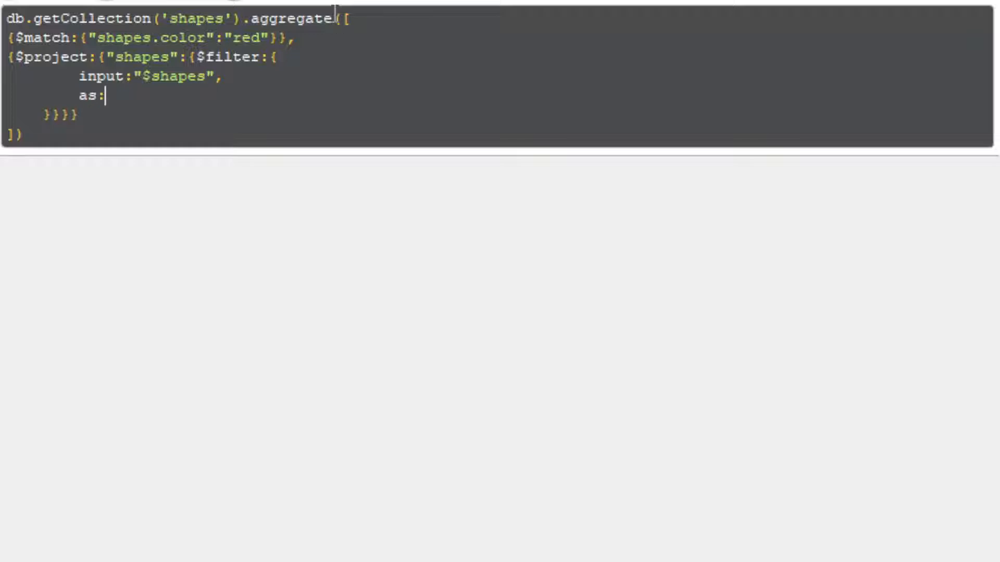
{"action": "type", "text": "\"shape\","}
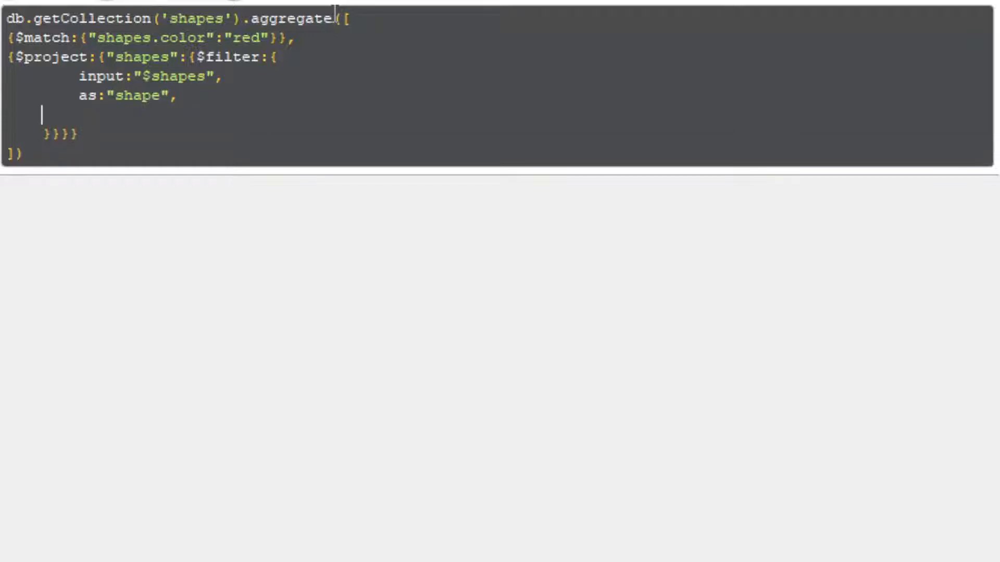
Enter the $filter condition cond:{$eq:["$$shape.color","red"]}.
{"action": "type", "text": "cond"}
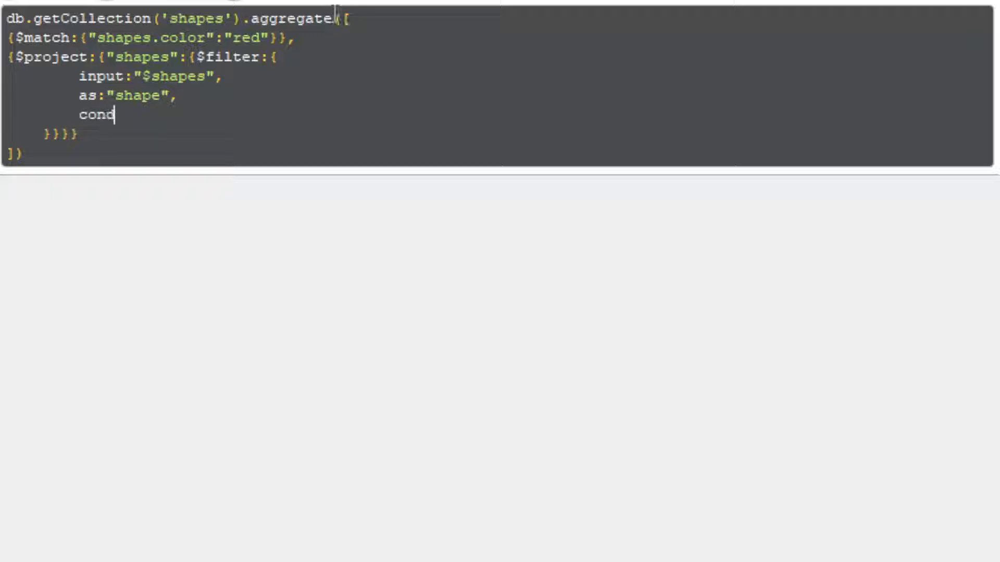
{"action": "type", "text": ":"}
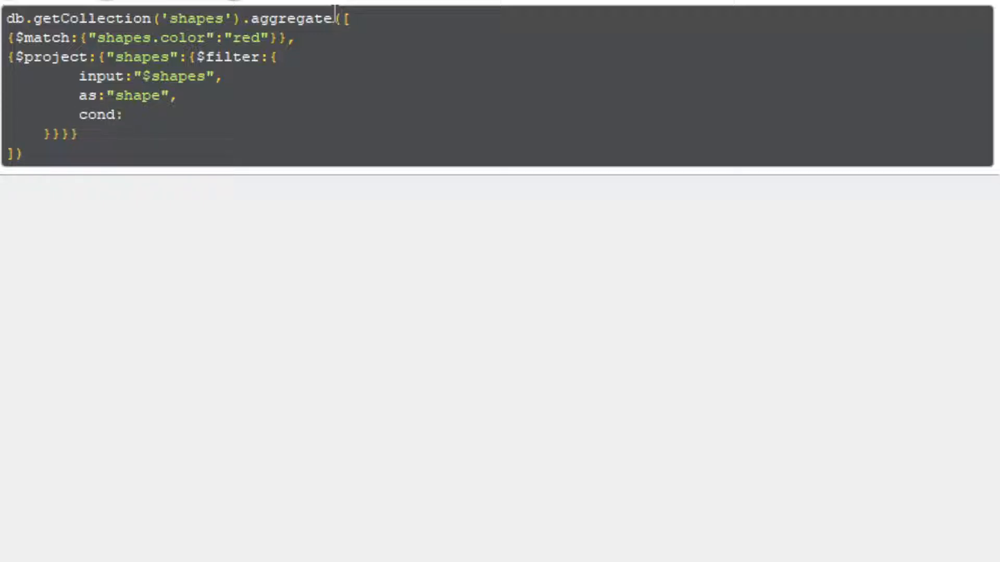
{"action": "type", "text": "{{"}
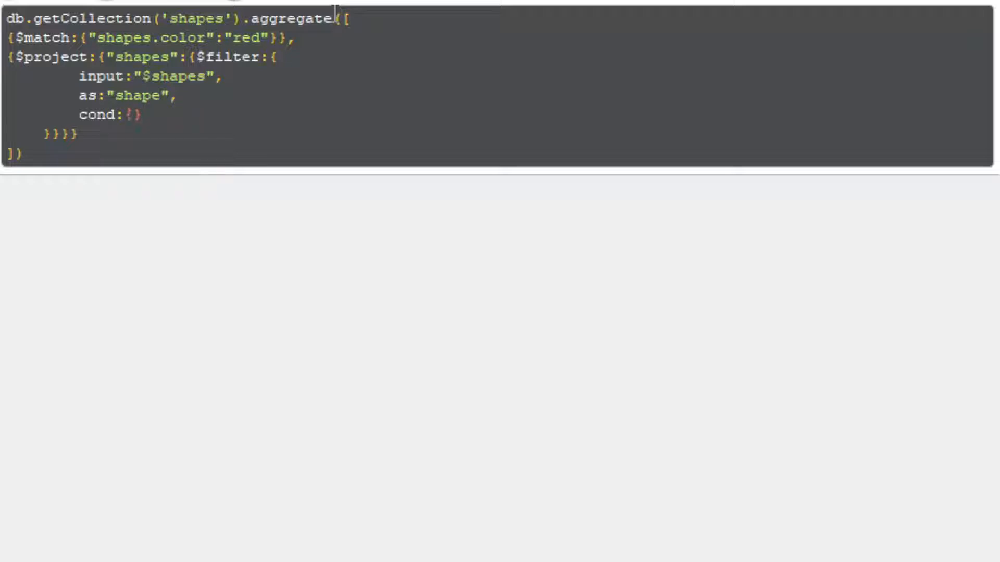
{"action": "type", "text": "$e"}
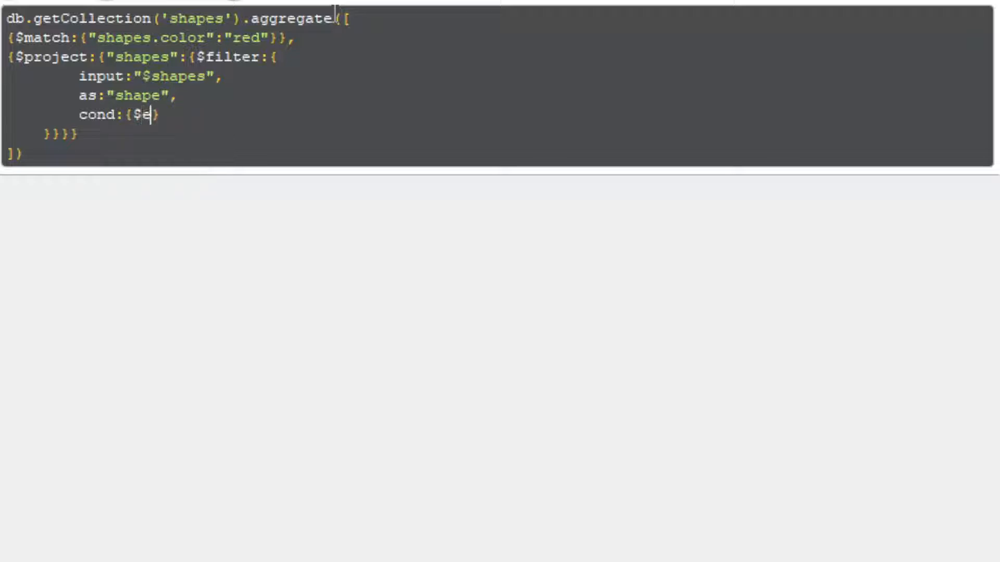
{"action": "type", "text": "q:[]"}
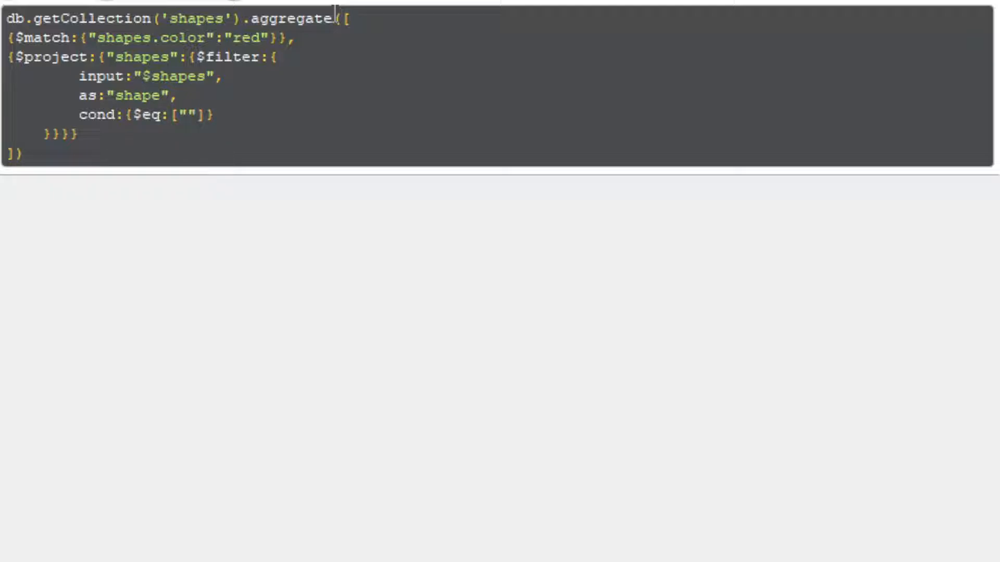
{"action": "type", "text": "$"}
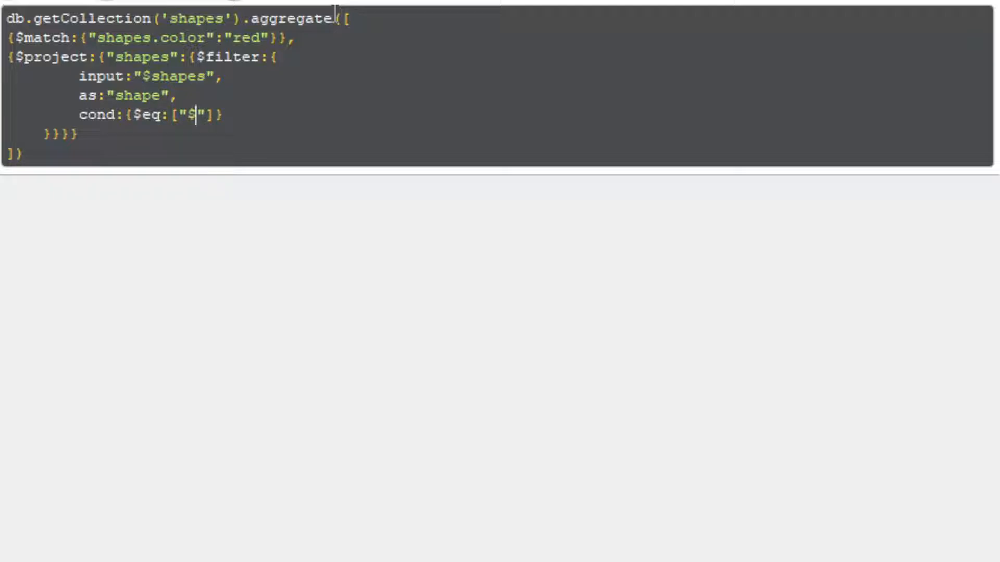
{"action": "type", "text": "$shape"}
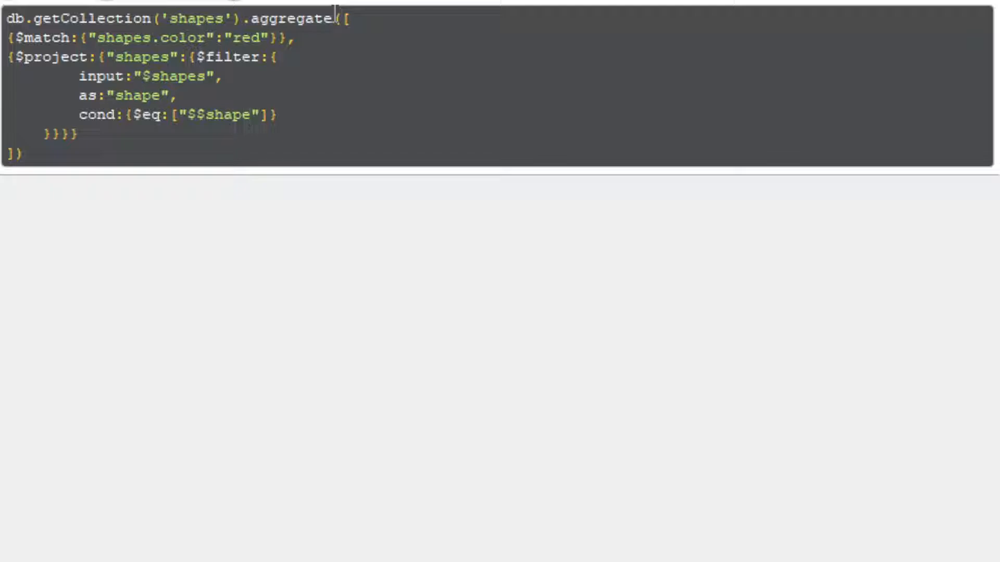
{"action": "type", "text": ".color\","}
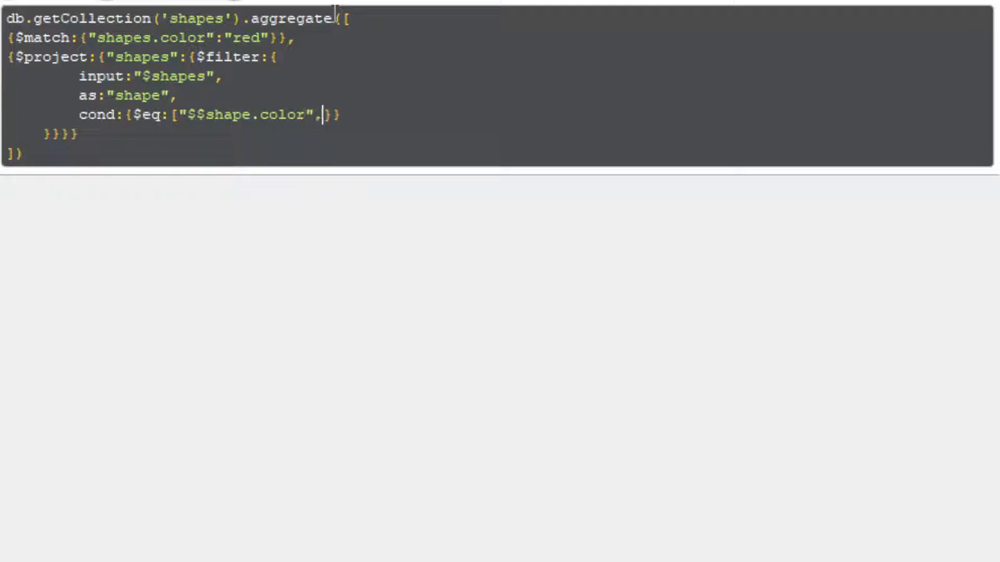
{"action": "type", "text": "\"red\""}
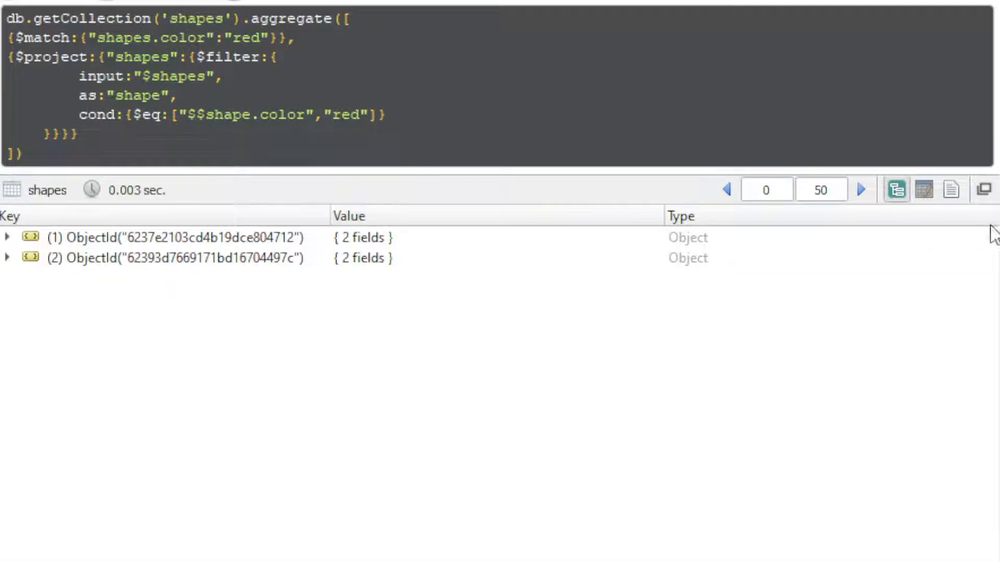
Review the find({}) tab's unfiltered results, marking the red shape entries.
{"action": "left_click", "coordinate": [368, 115]}
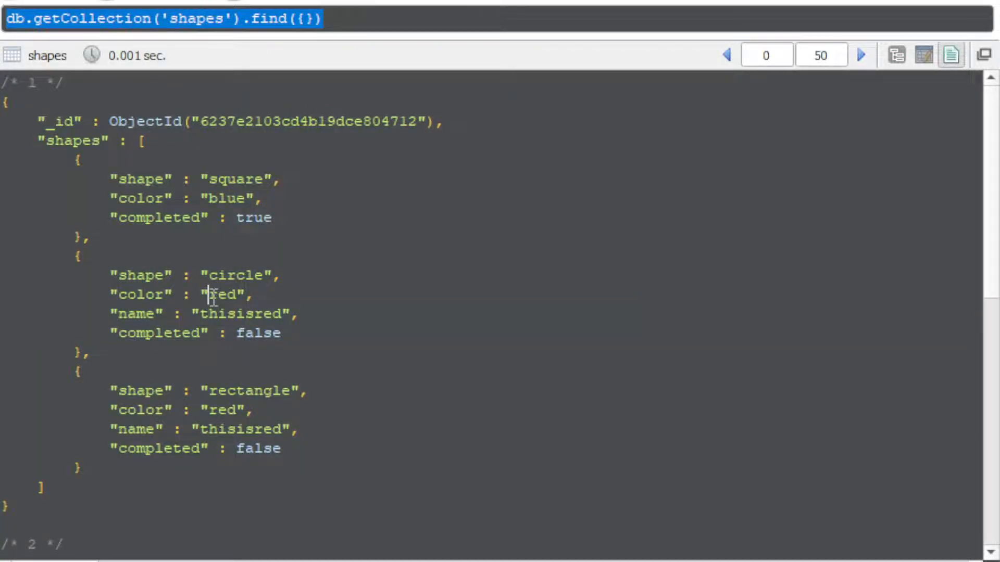
{"action": "mouse_move", "coordinate": [143, 312]}
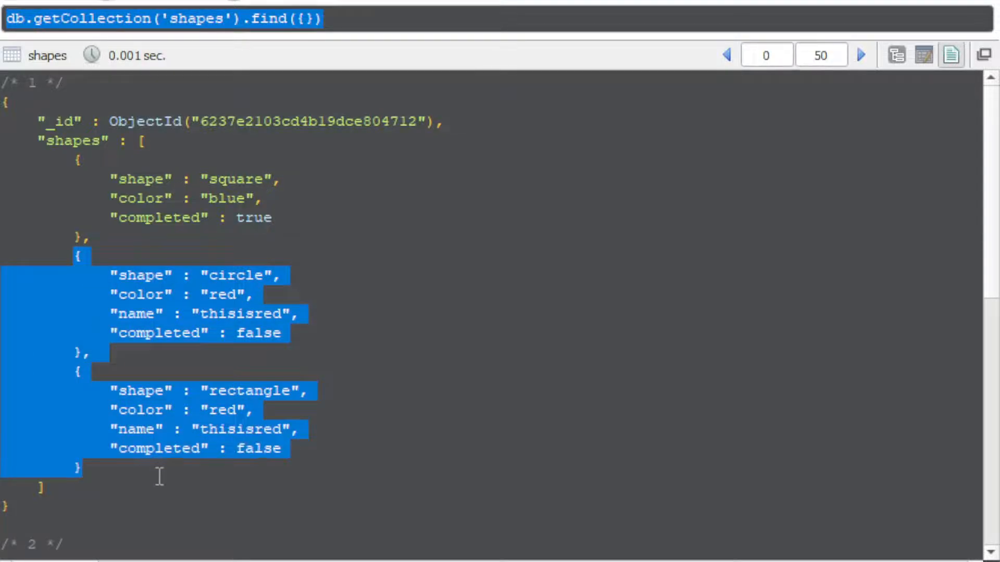
{"action": "left_click", "coordinate": [309, 391]}
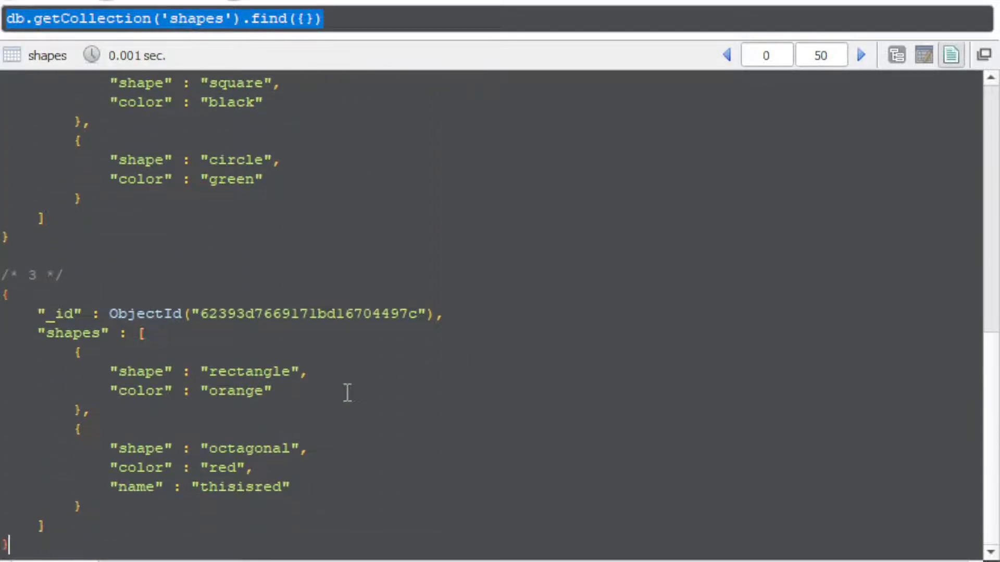
{"action": "mouse_move", "coordinate": [106, 421]}
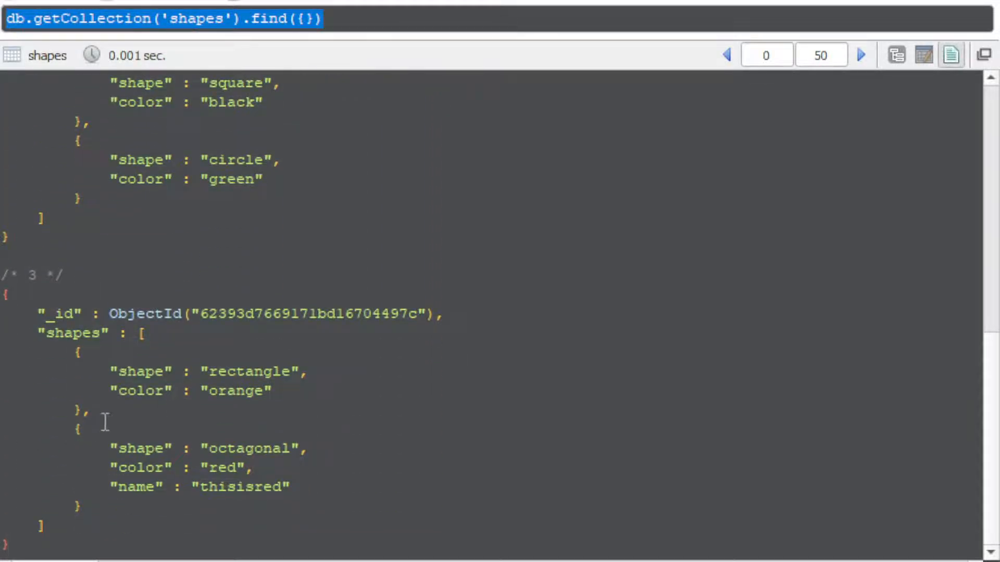
{"action": "left_click_drag", "start_coordinate": [102, 412], "coordinate": [153, 486]}
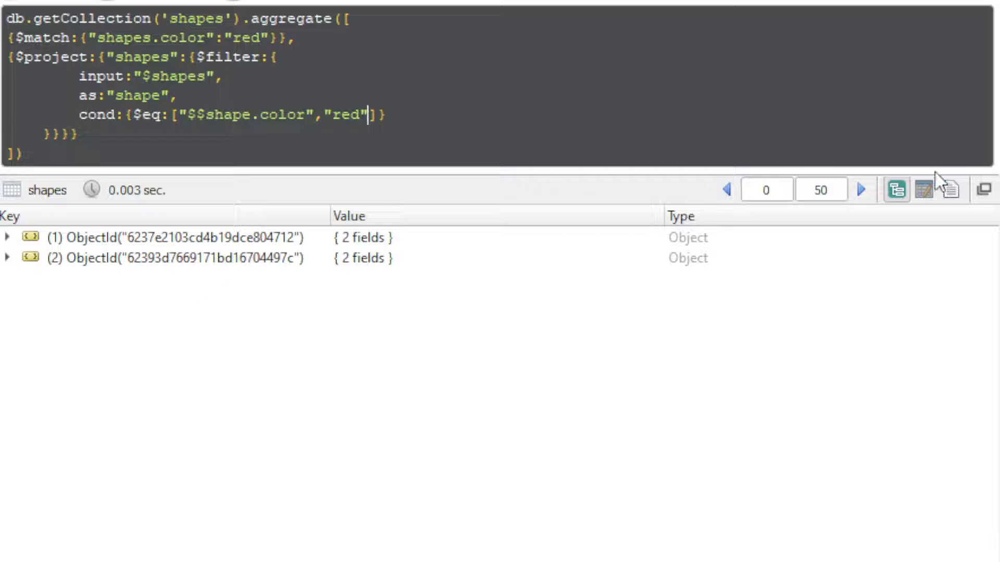
Show aggregate results in Text Mode and mark the first document's red circle and rectangle.
{"action": "left_click", "coordinate": [950, 189]}
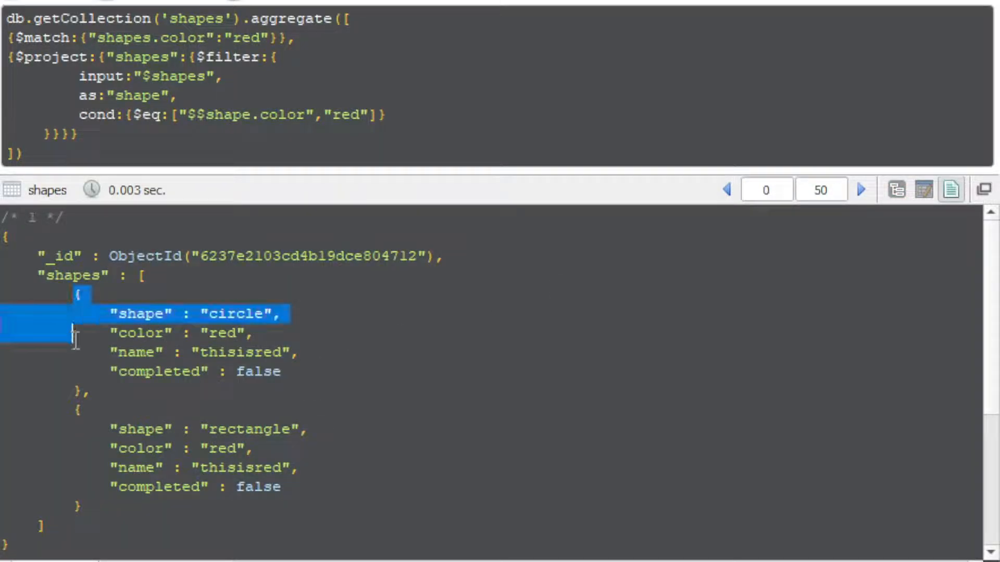
{"action": "left_click_drag", "start_coordinate": [74, 330], "coordinate": [114, 506]}
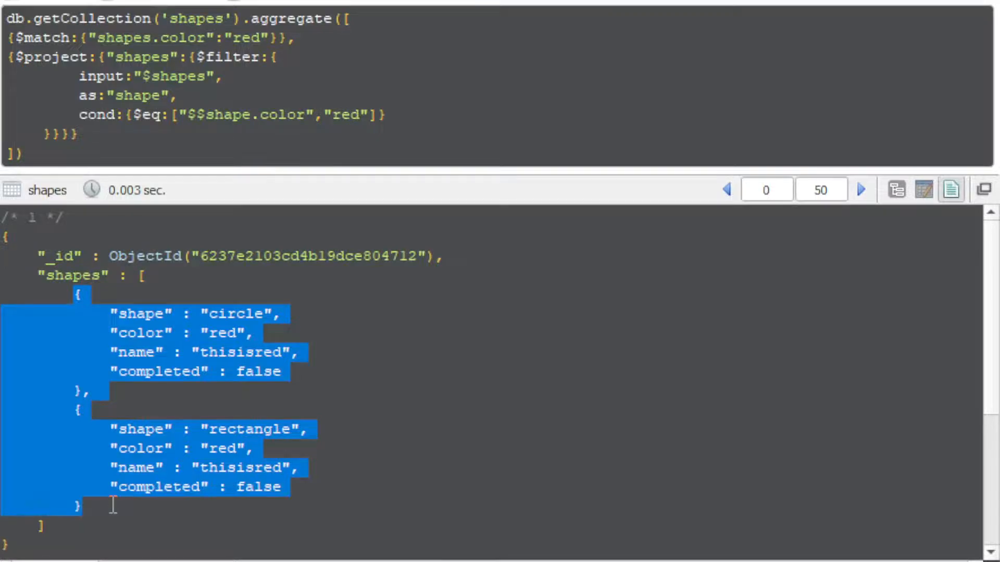
{"action": "left_click", "coordinate": [343, 384]}
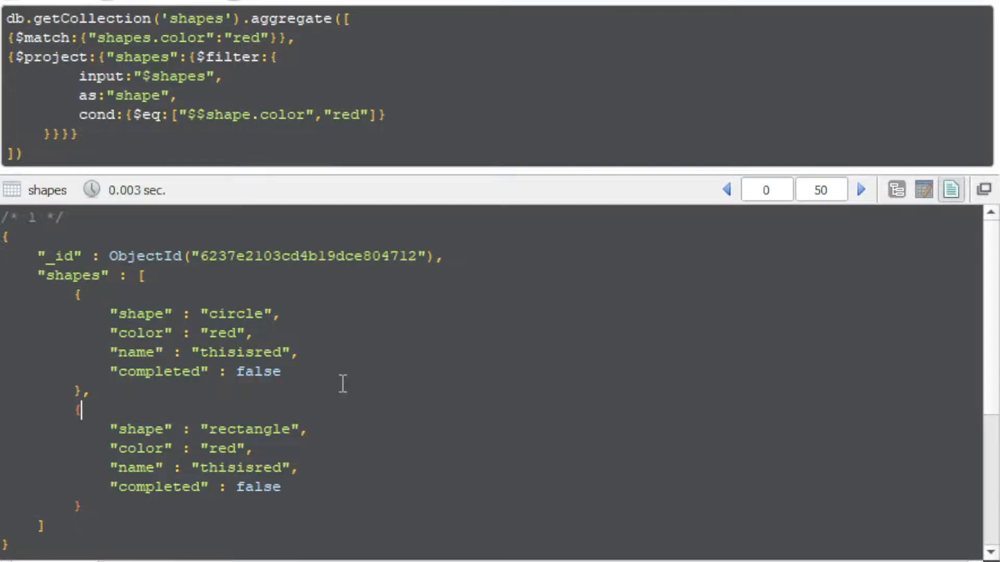
{"action": "scroll", "scroll_direction": "down", "scroll_amount": 3}
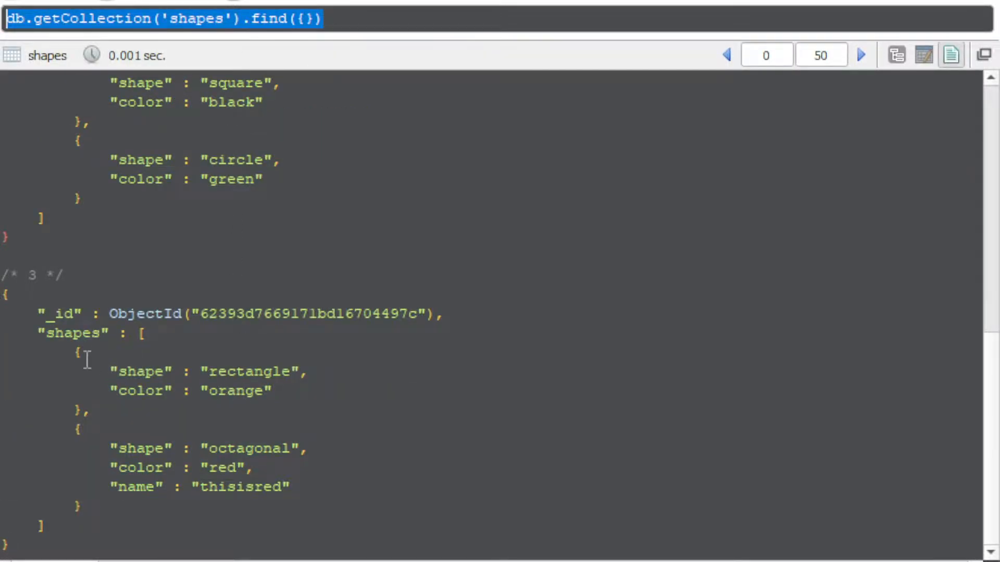
{"action": "left_click_drag", "start_coordinate": [83, 354], "coordinate": [89, 411]}
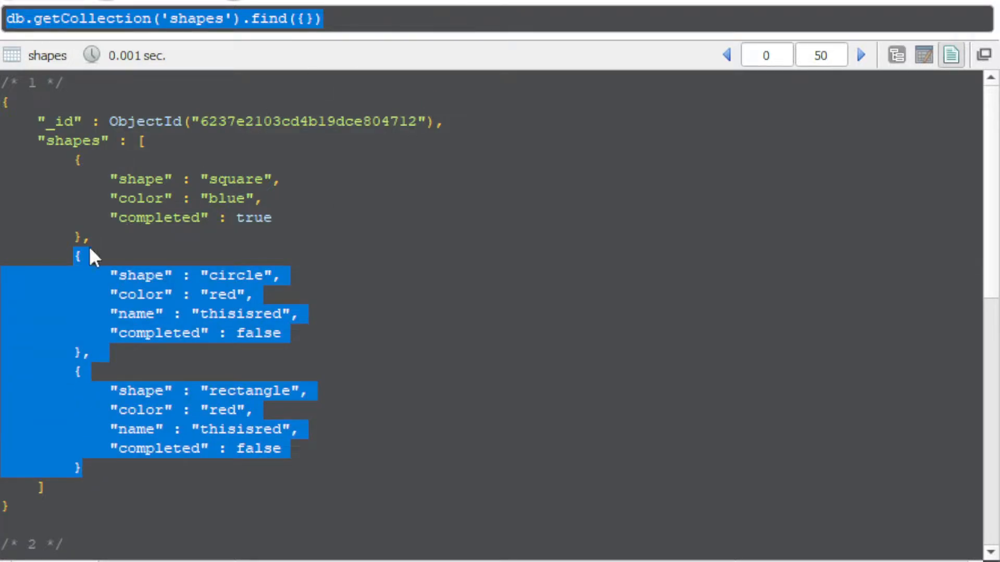
{"action": "left_click", "coordinate": [79, 259]}
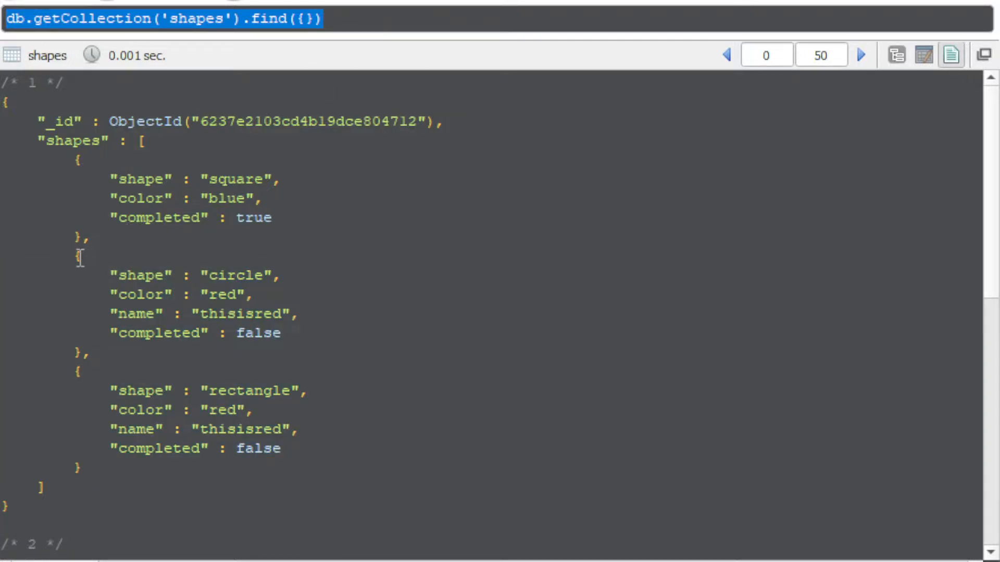
{"action": "left_click_drag", "start_coordinate": [79, 259], "coordinate": [83, 465]}
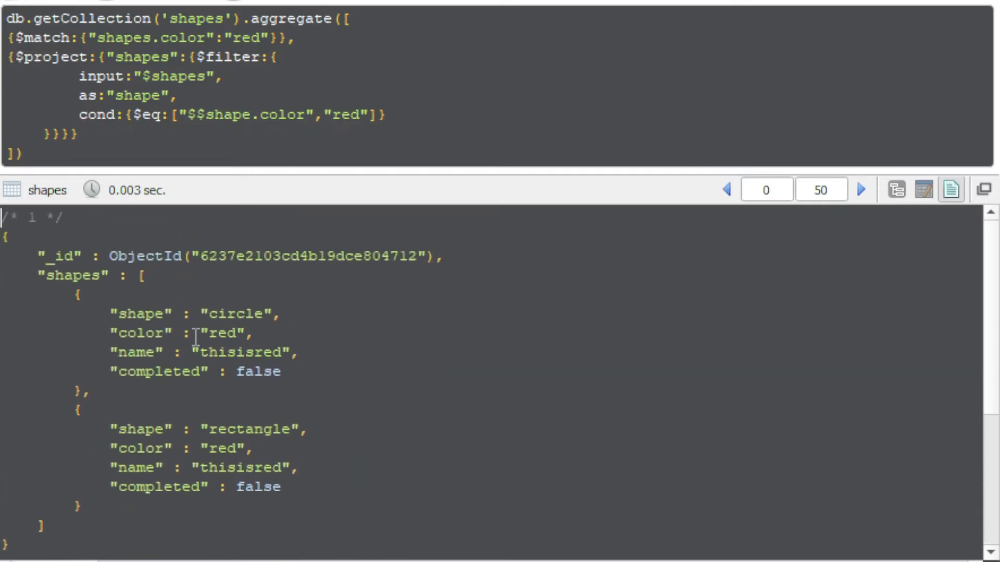
{"action": "mouse_move", "coordinate": [359, 327]}
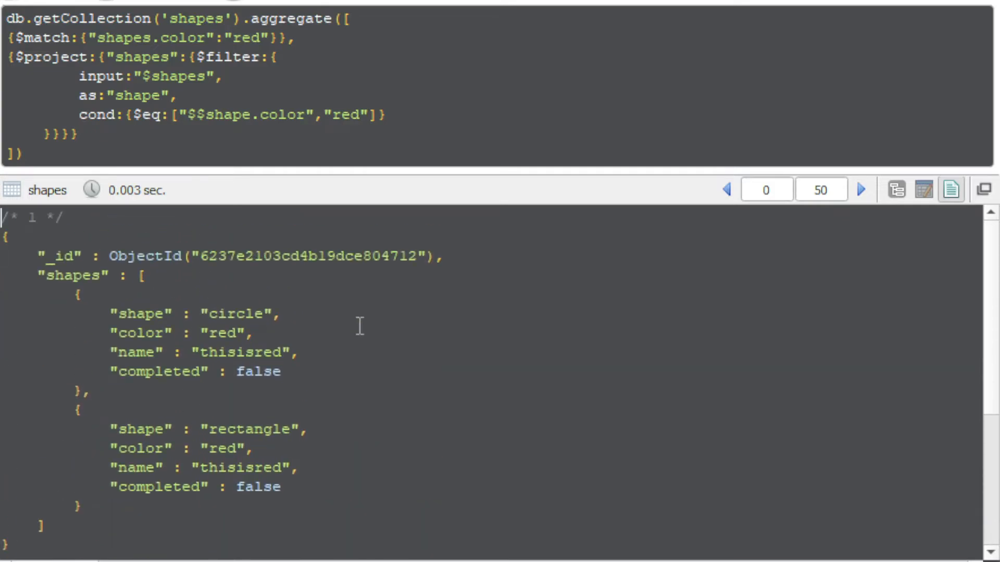